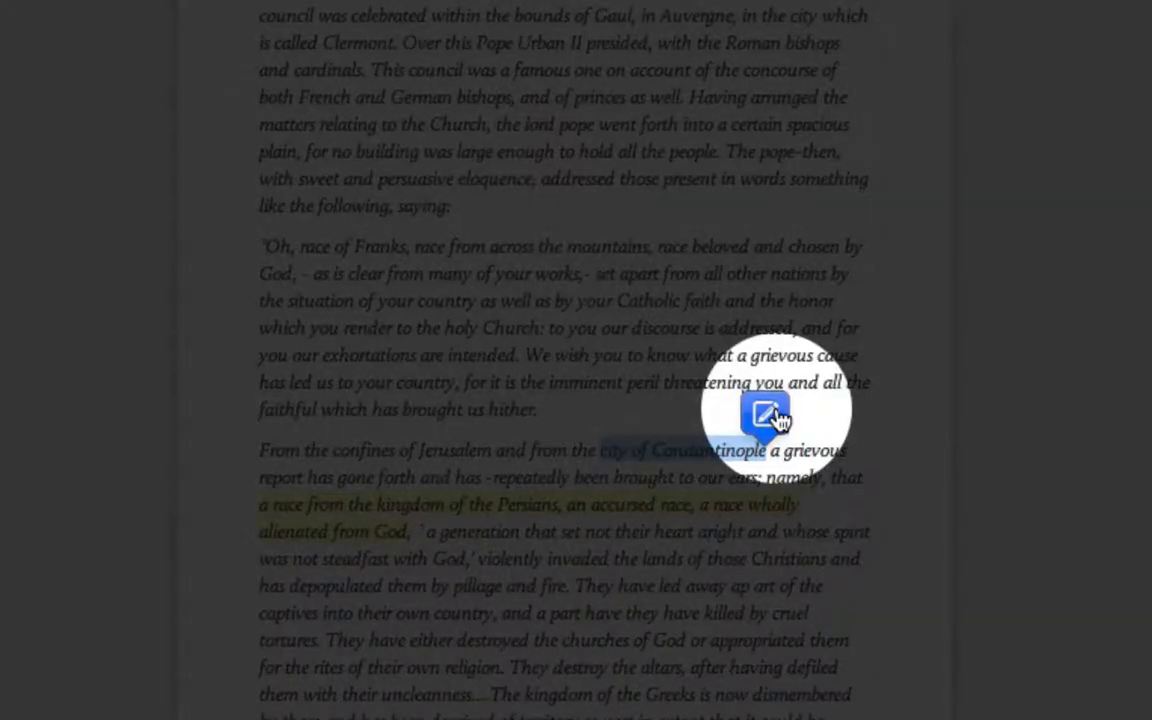
- Begin a new annotation on the highlighted phrase 'city of Constantinople'
click(764, 412)
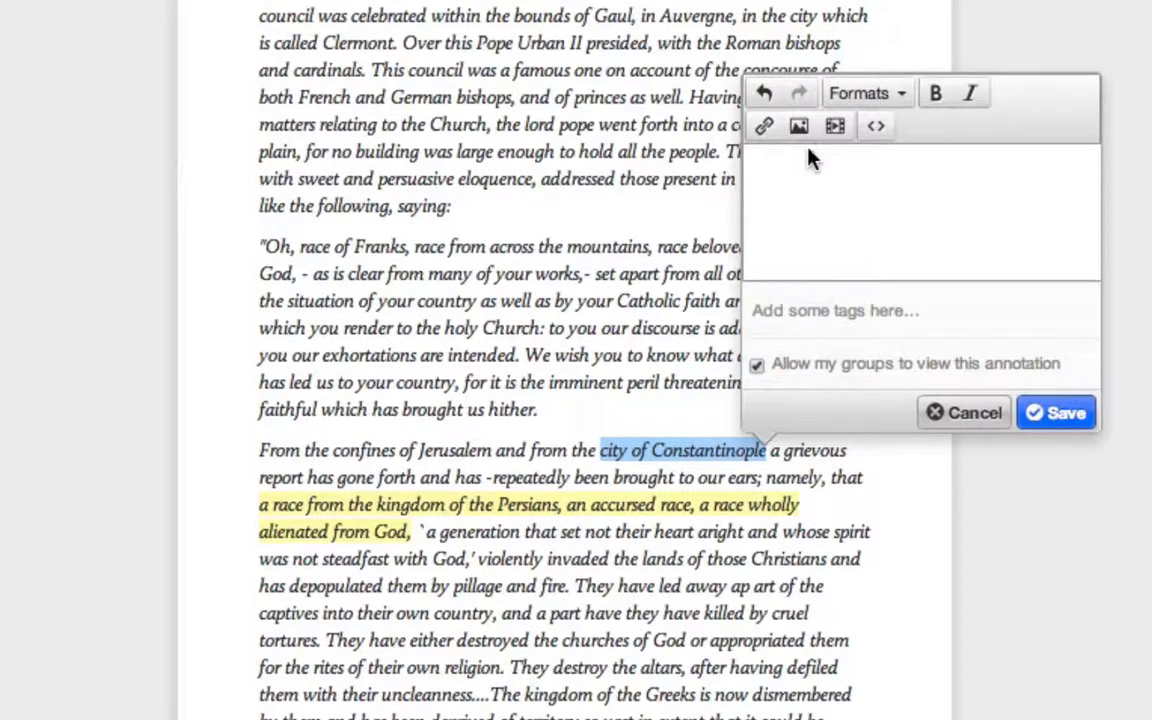
mouse_move(800, 126)
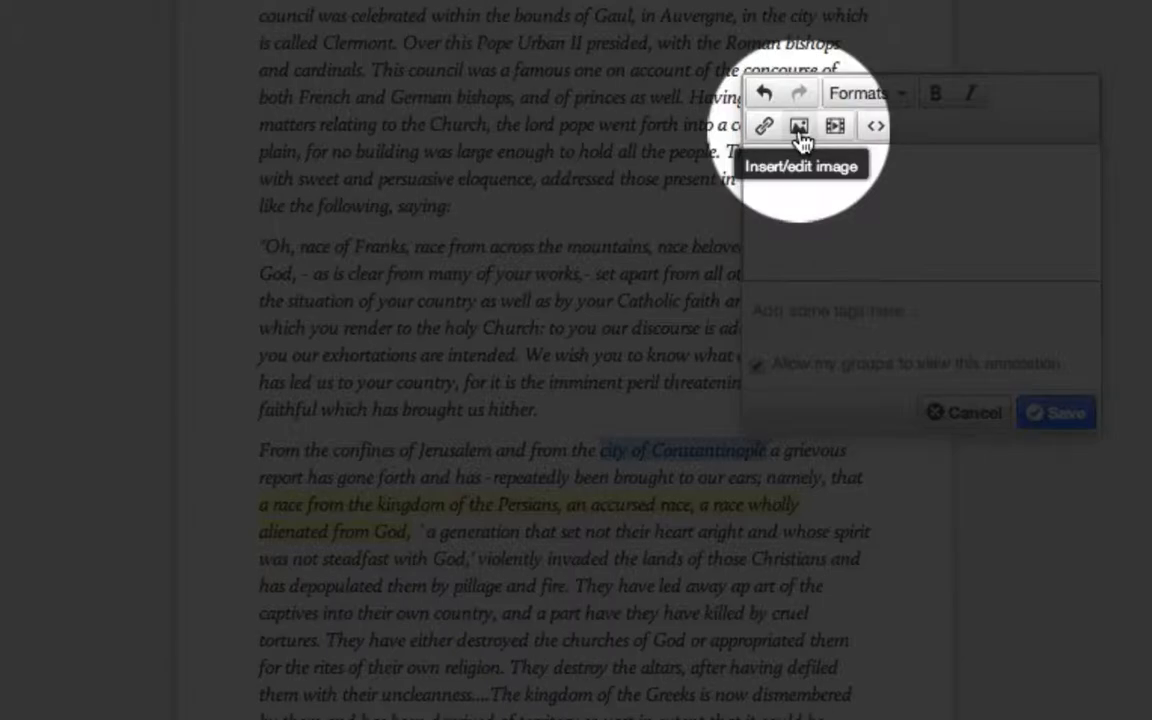
- Insert an image from the themedievalmuse.com CONSTANTINOPEL.png URL described as 'City of Constantinople'
click(800, 124)
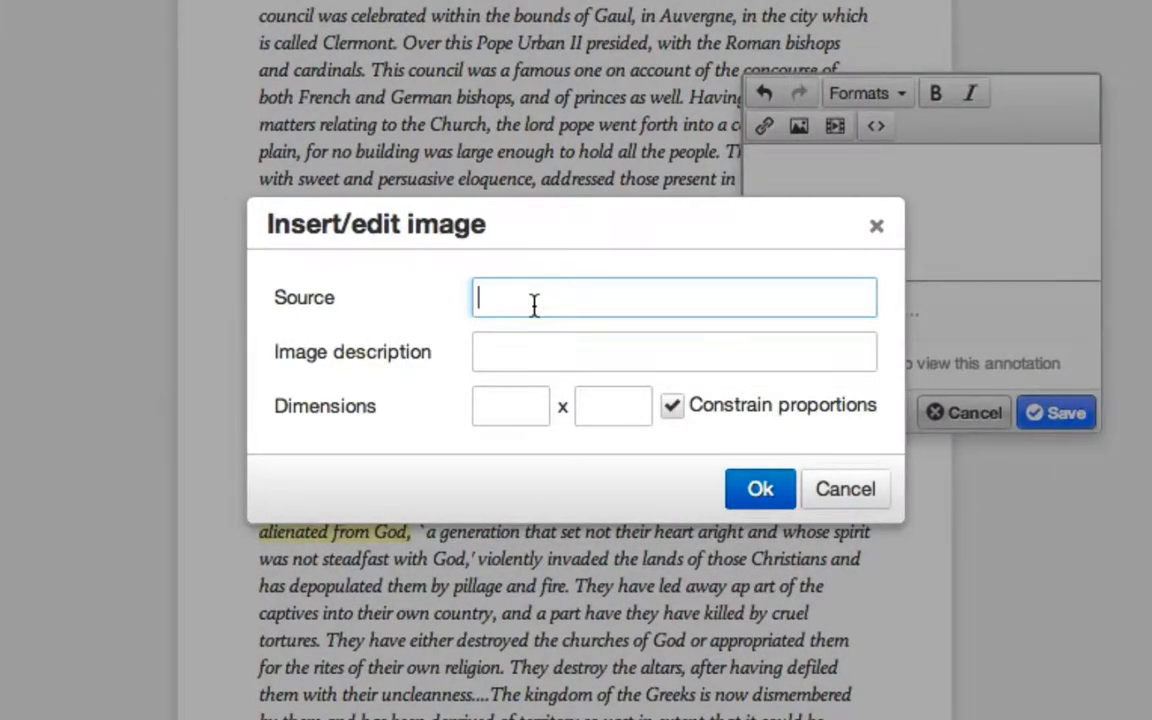
text(mberg_chronicles_-_CONSTANTINOPEL.png)
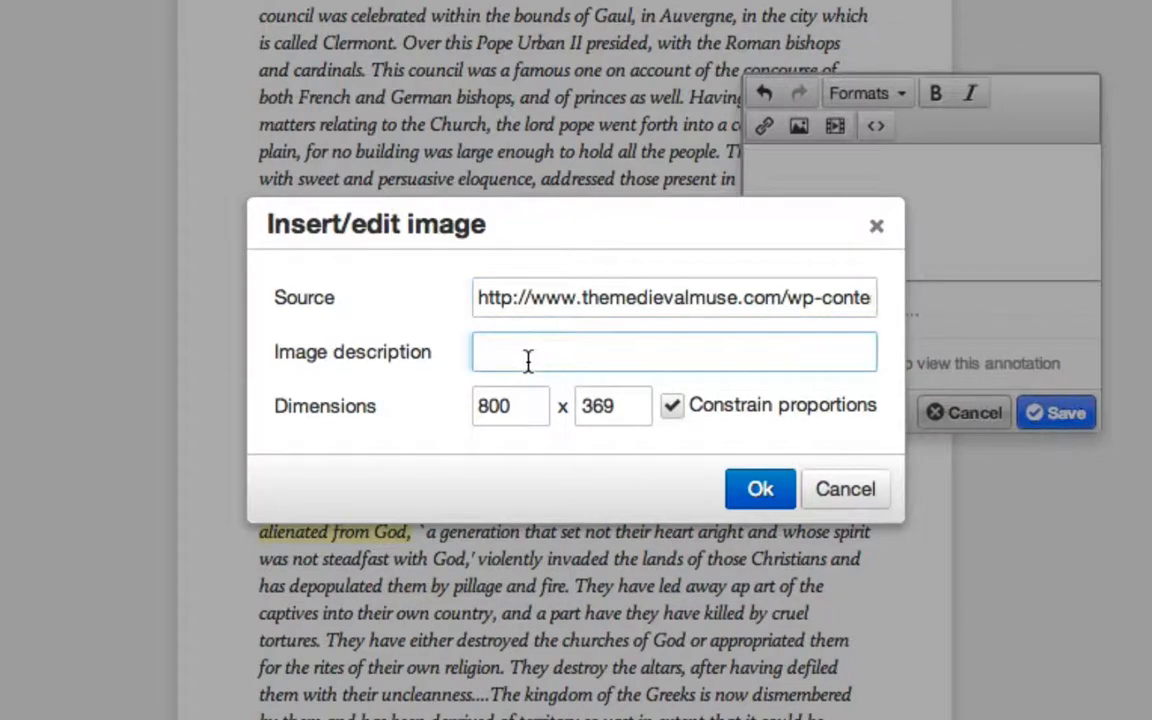
text(City of Cons)
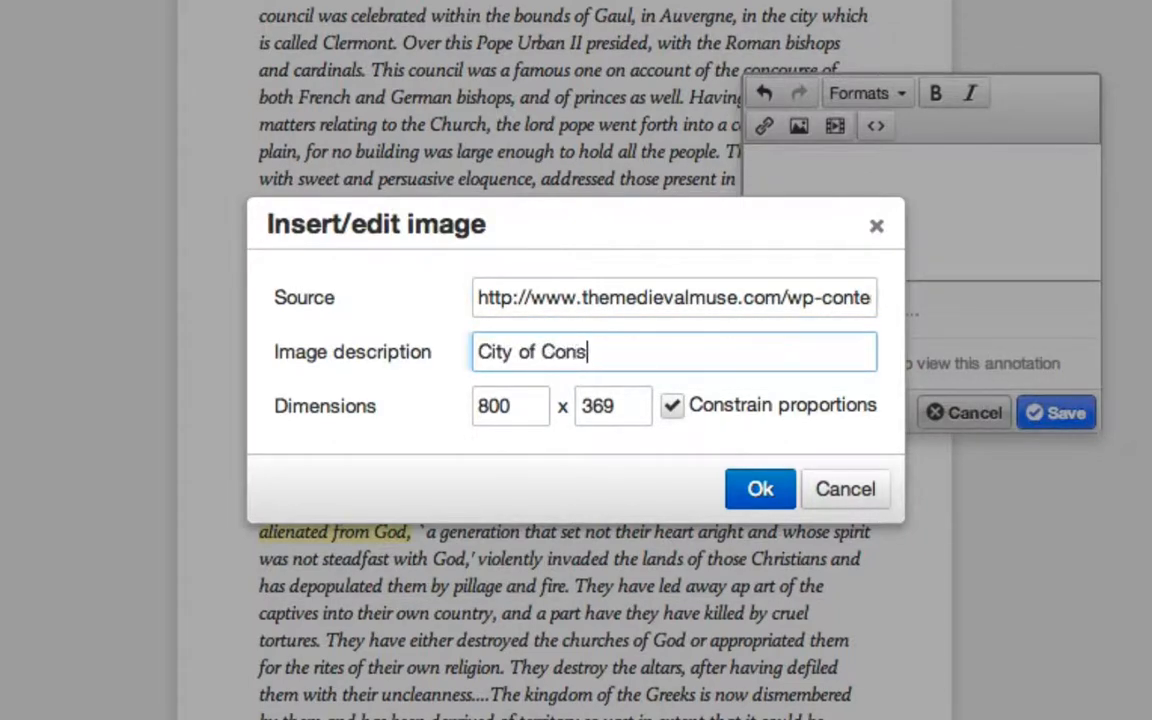
text(tantiopl)
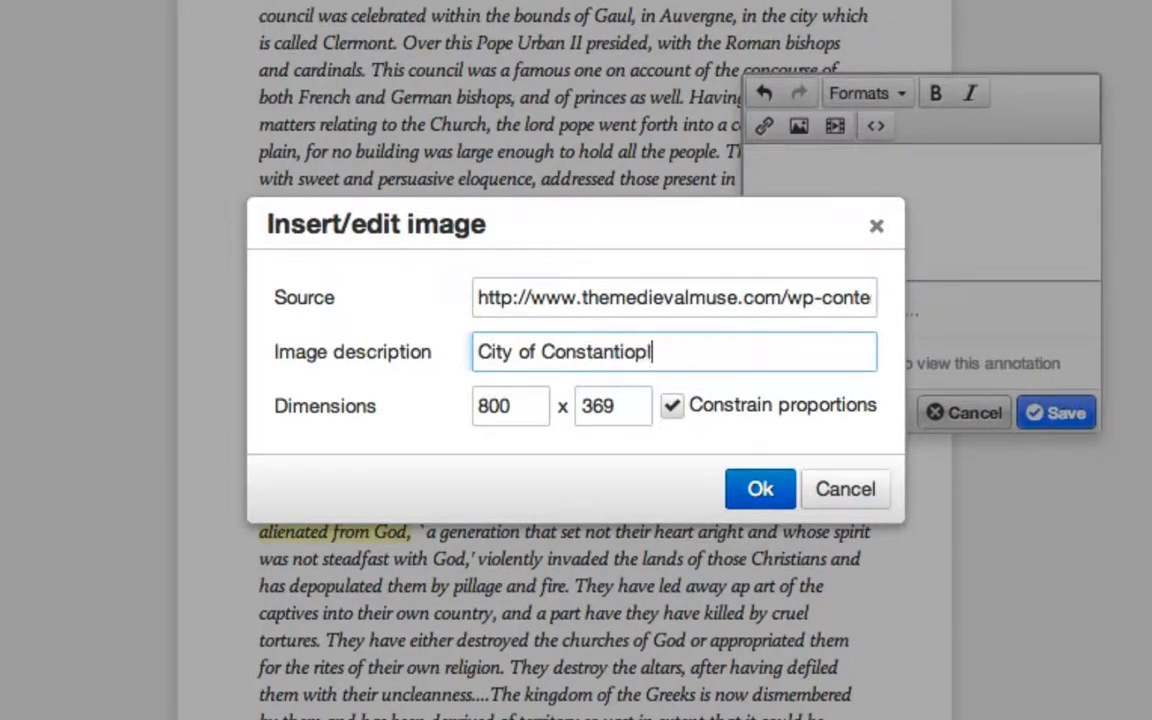
key(BackSpace)
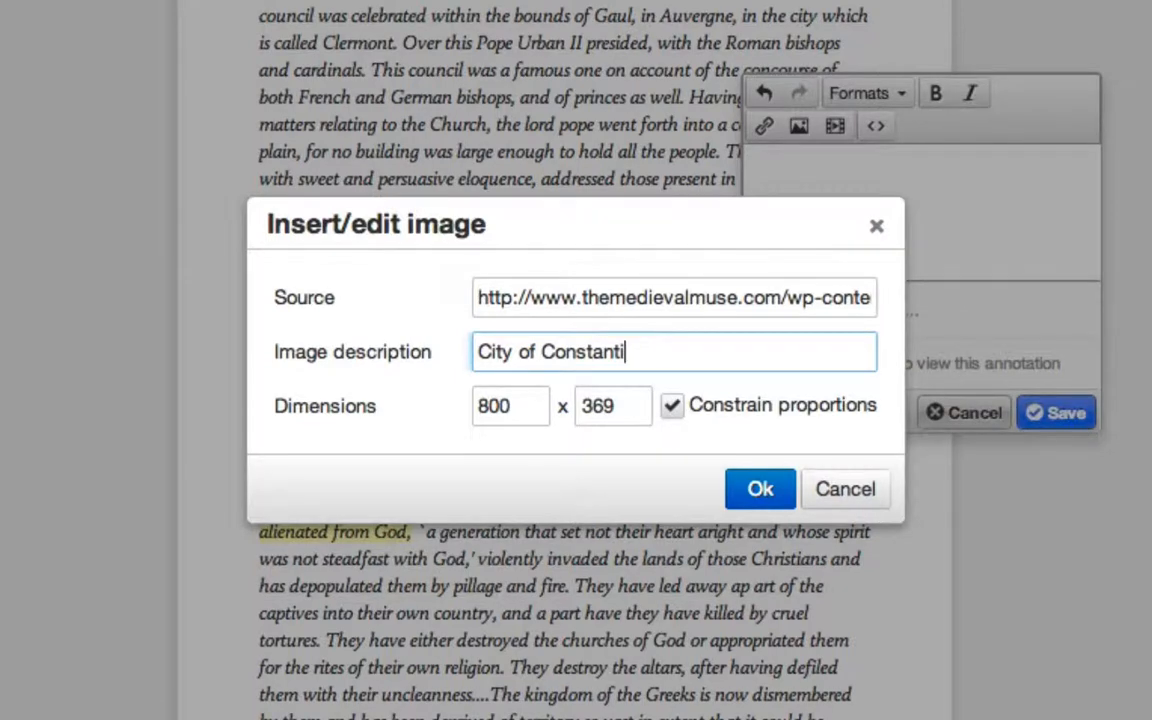
text(nople)
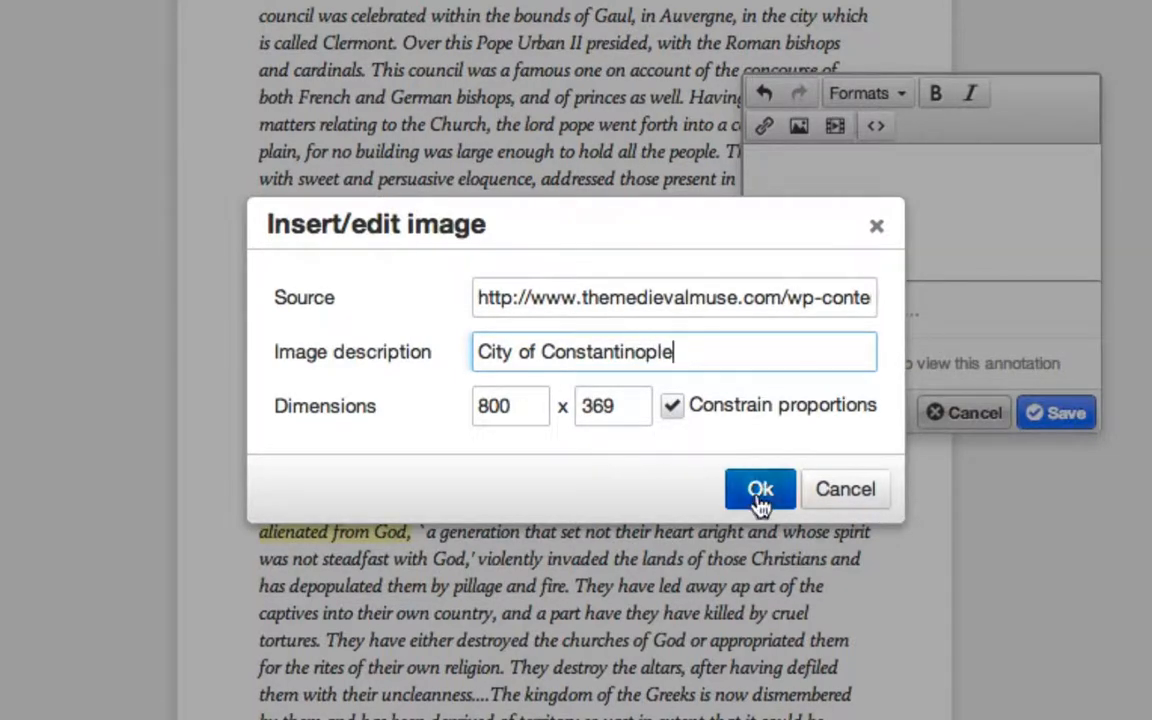
- Confirm the image, tag the annotation 'Geography', and save it
click(760, 488)
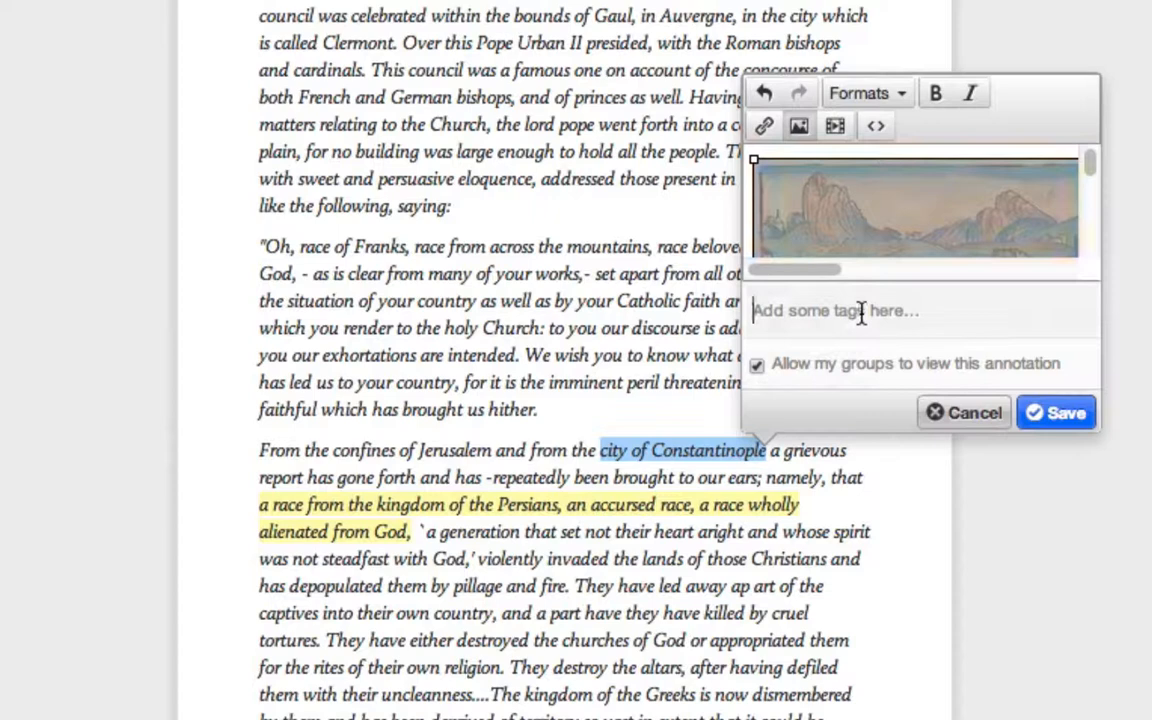
text(Geogra)
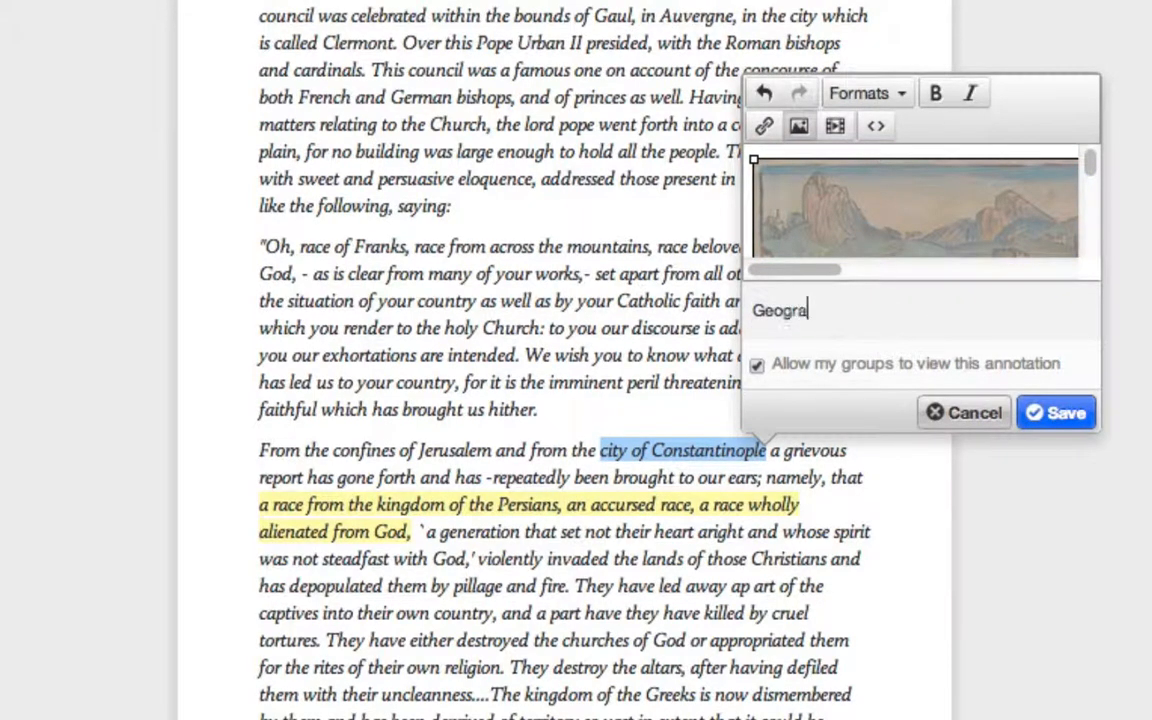
text(phy)
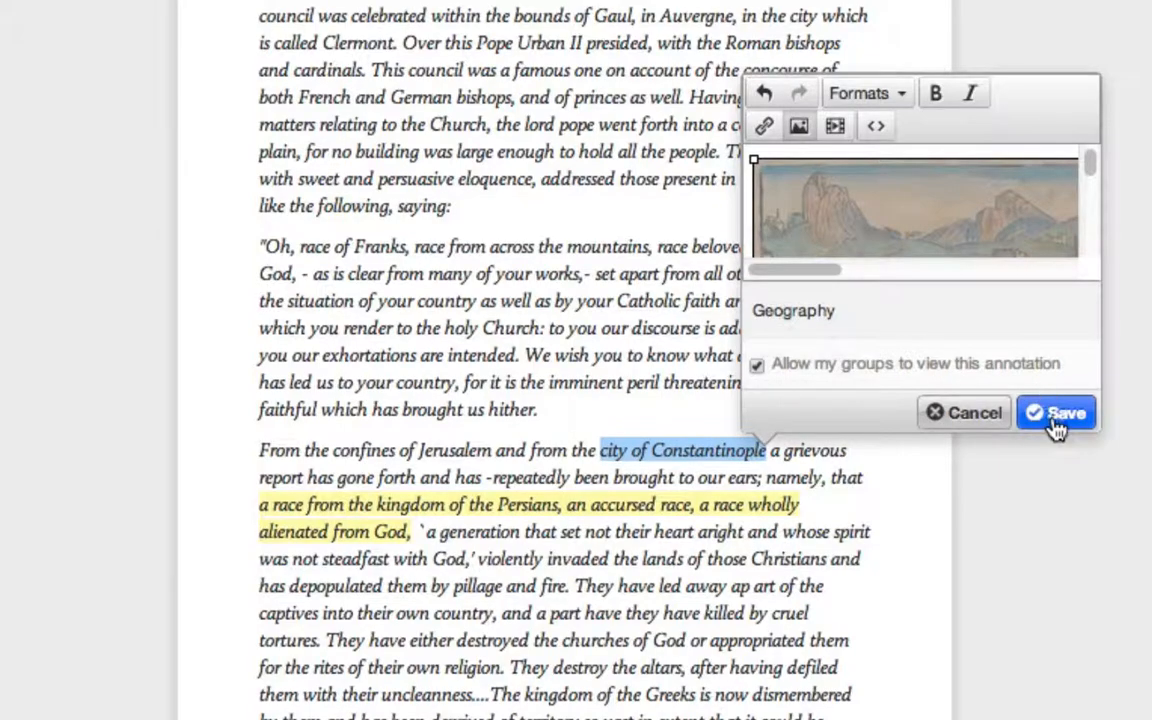
click(1056, 412)
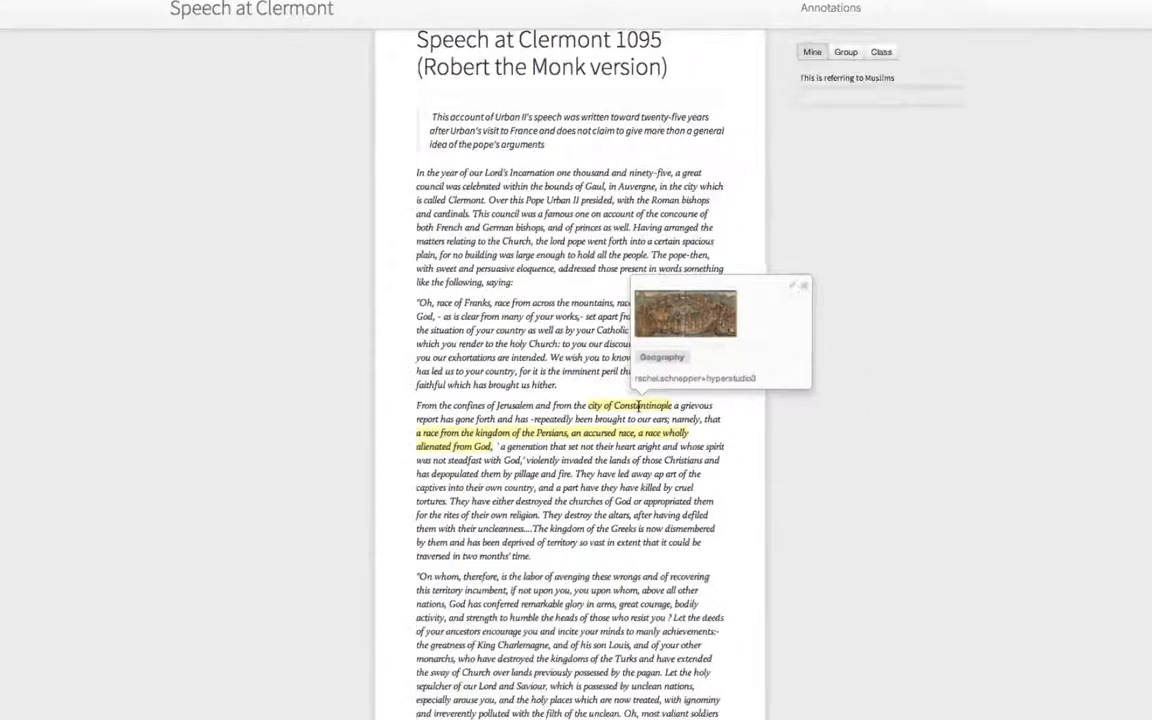